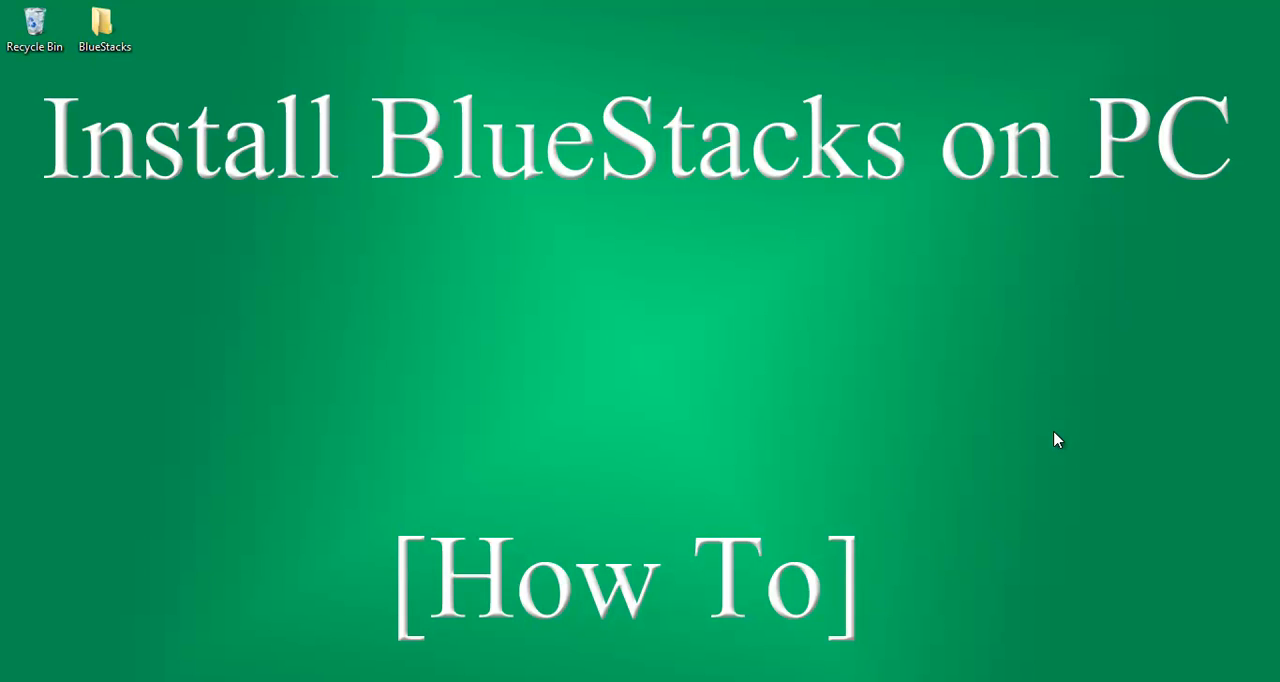
mouse_move(503, 410)
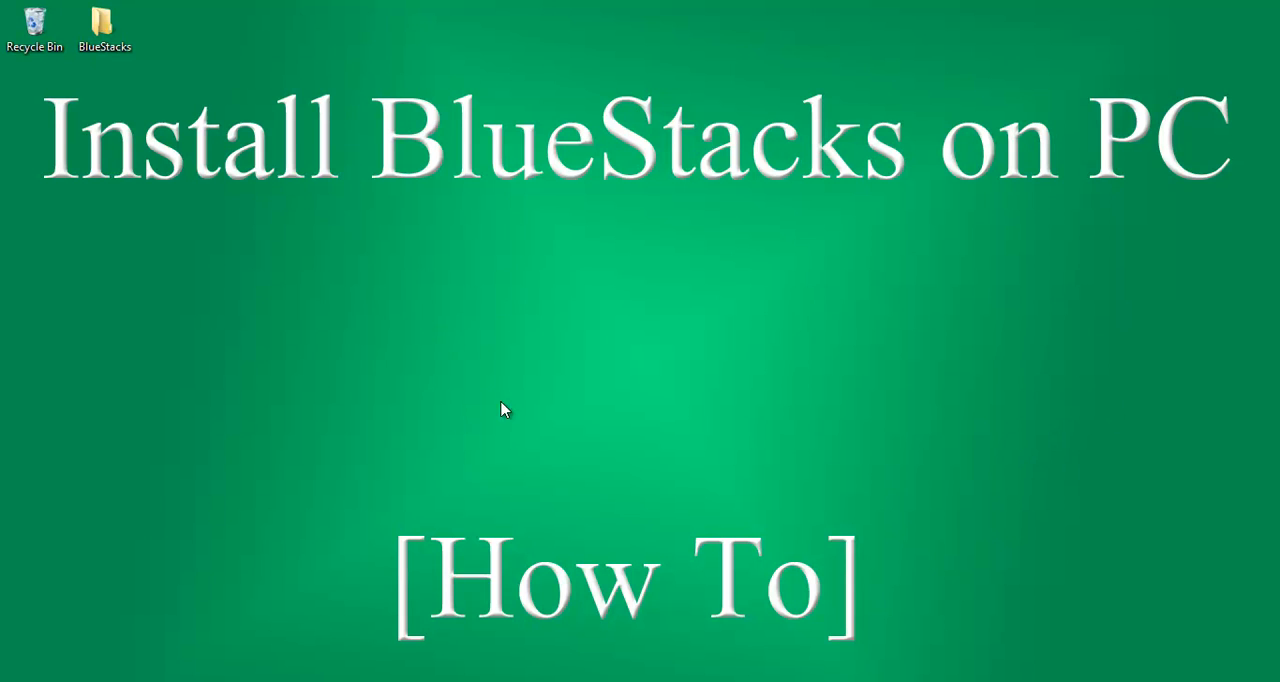
mouse_move(470, 405)
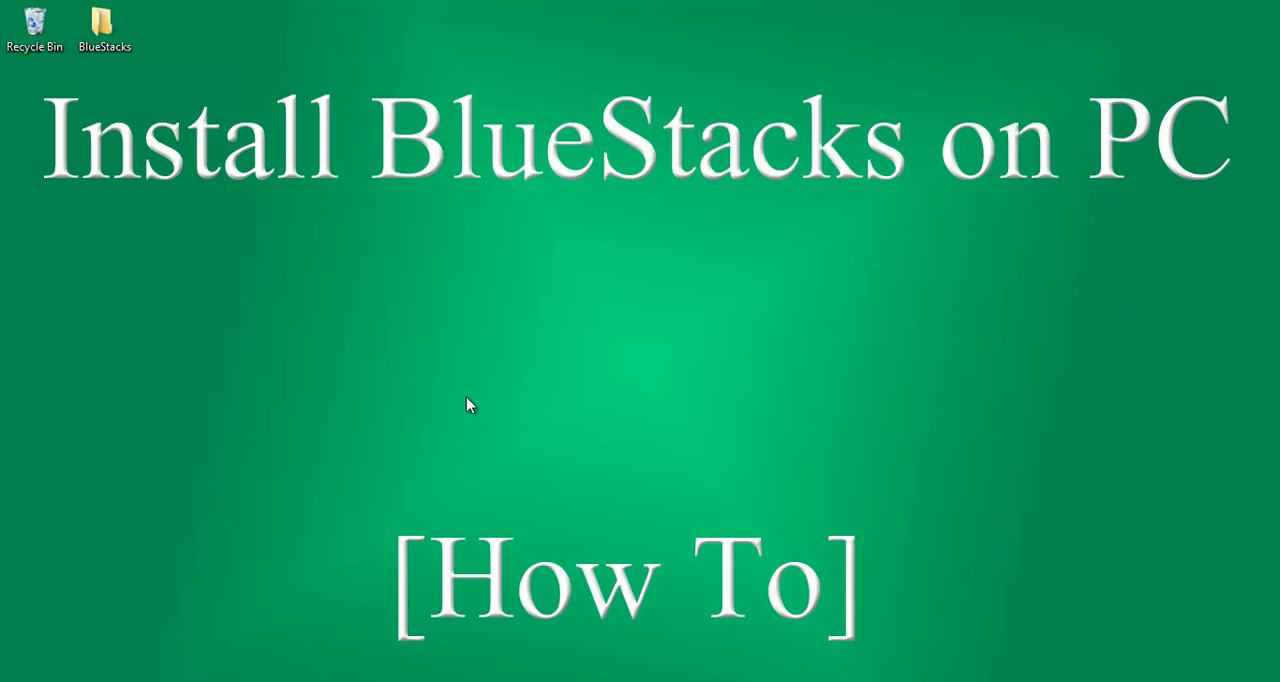
mouse_move(417, 519)
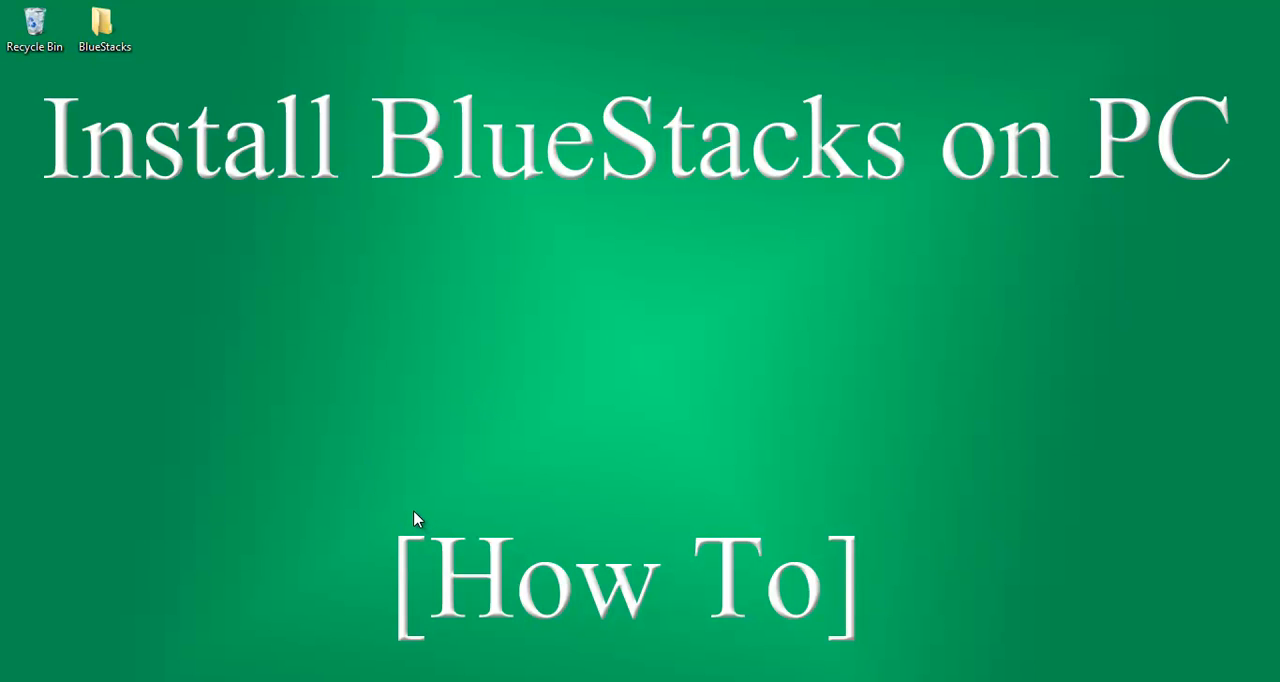
mouse_move(447, 533)
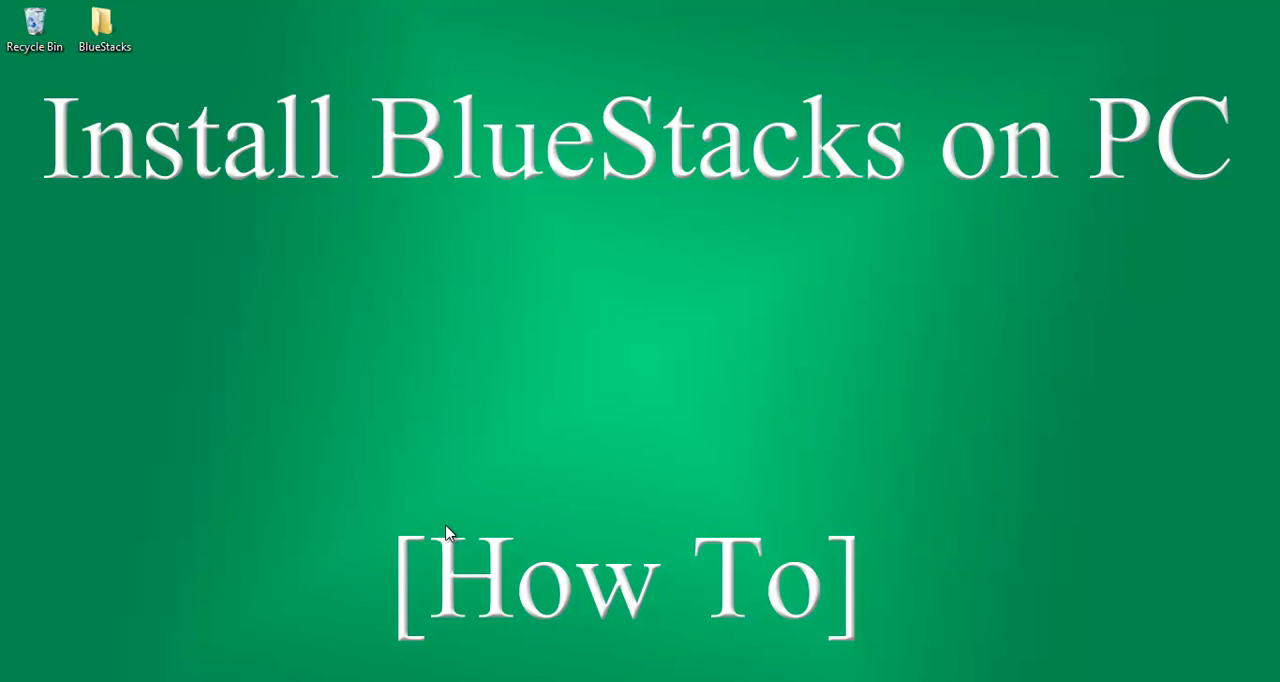
Step: Open the desktop BlueStacks folder and select the HD App Player Pro setup file
double_click(104, 22)
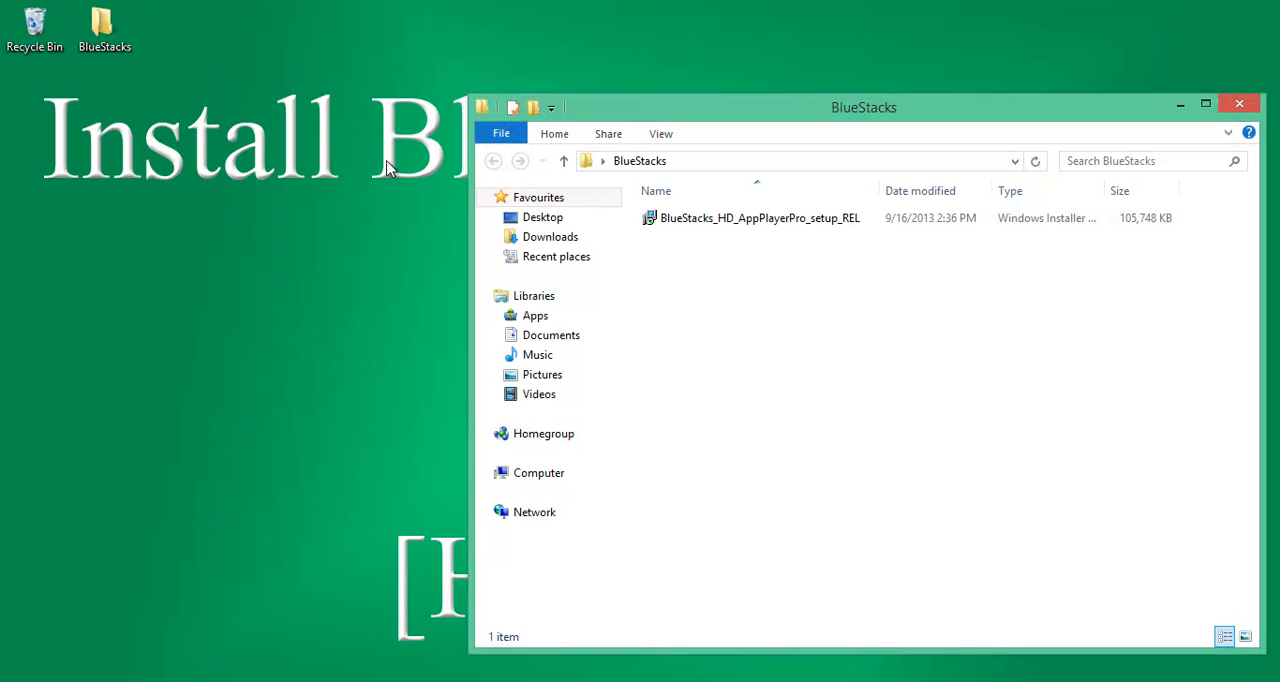
mouse_move(807, 249)
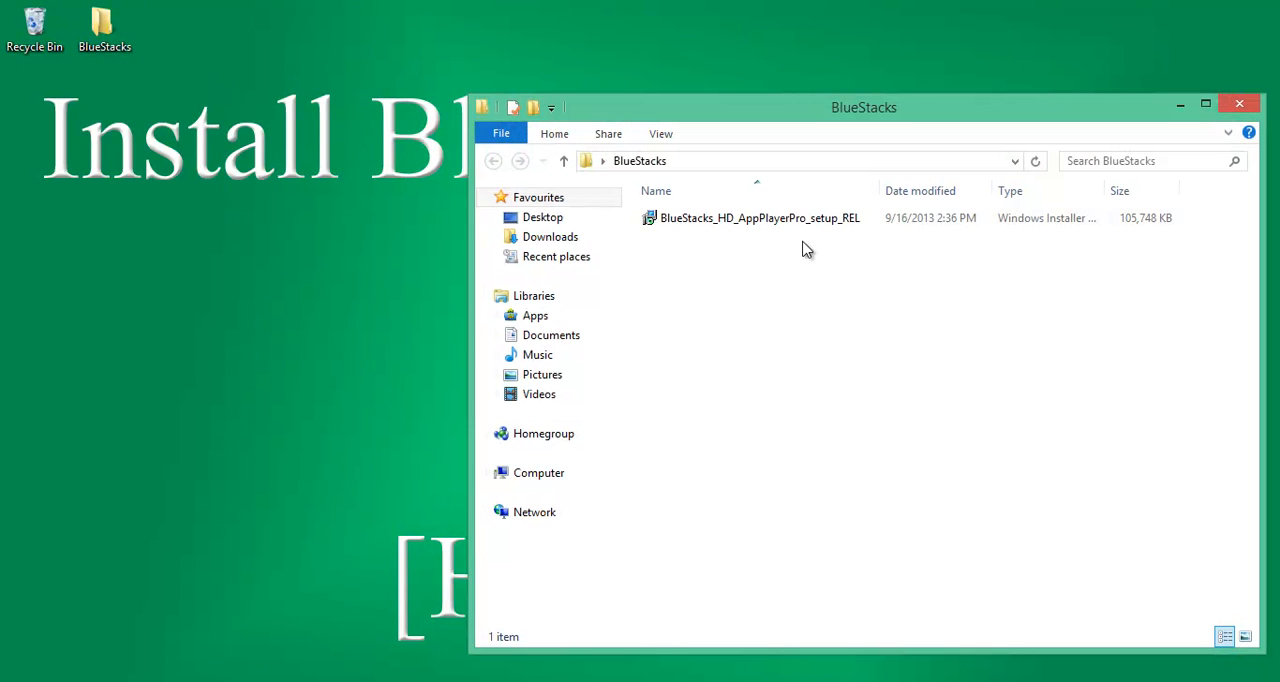
click(759, 218)
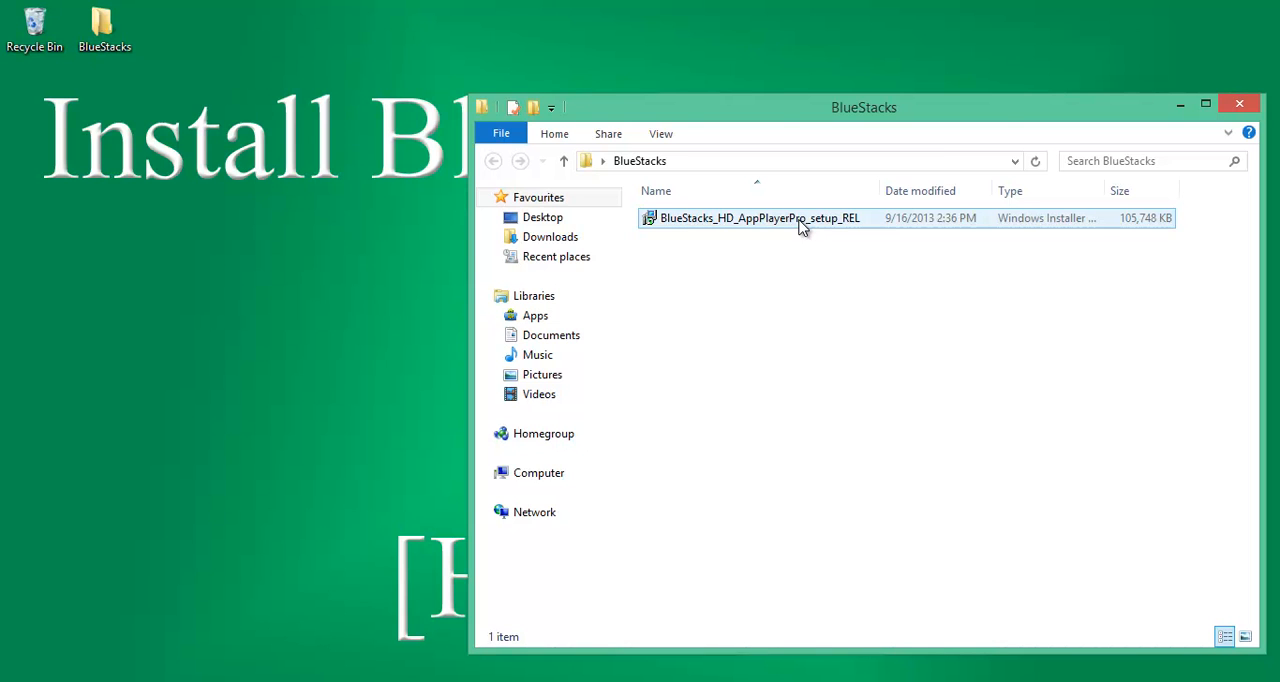
Step: Launch the HD App Player Pro installer, accept the license terms, and begin installation
click(759, 218)
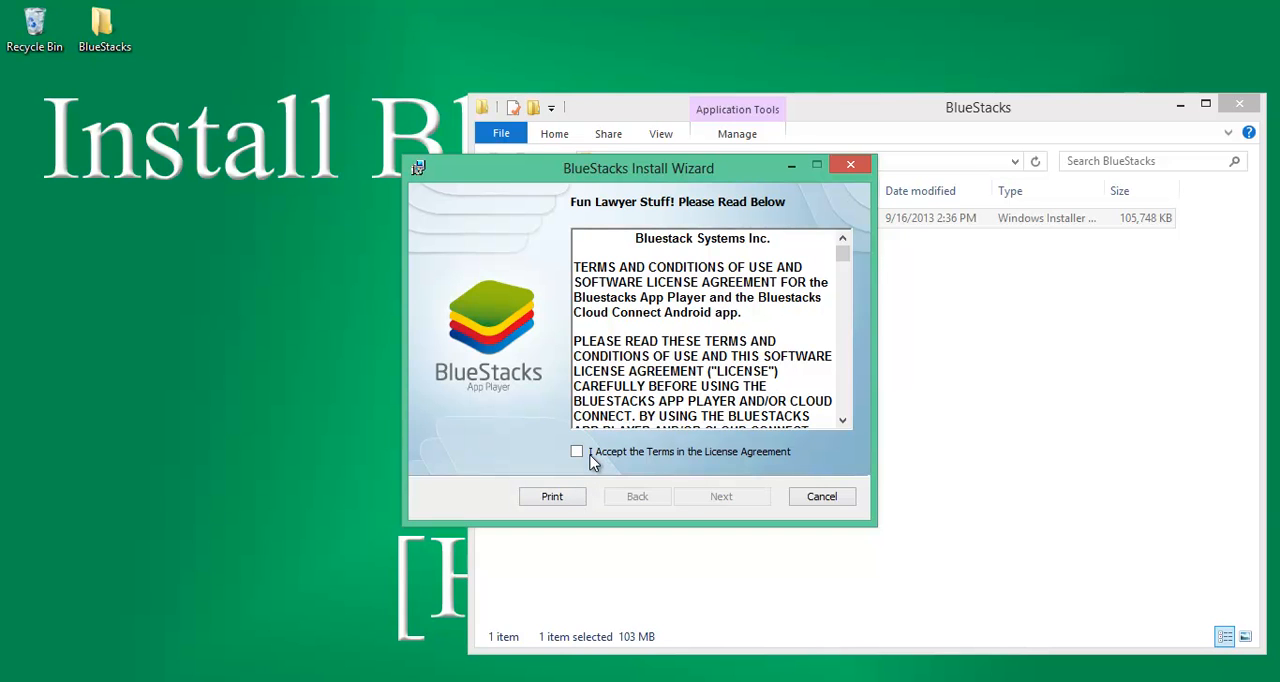
click(576, 451)
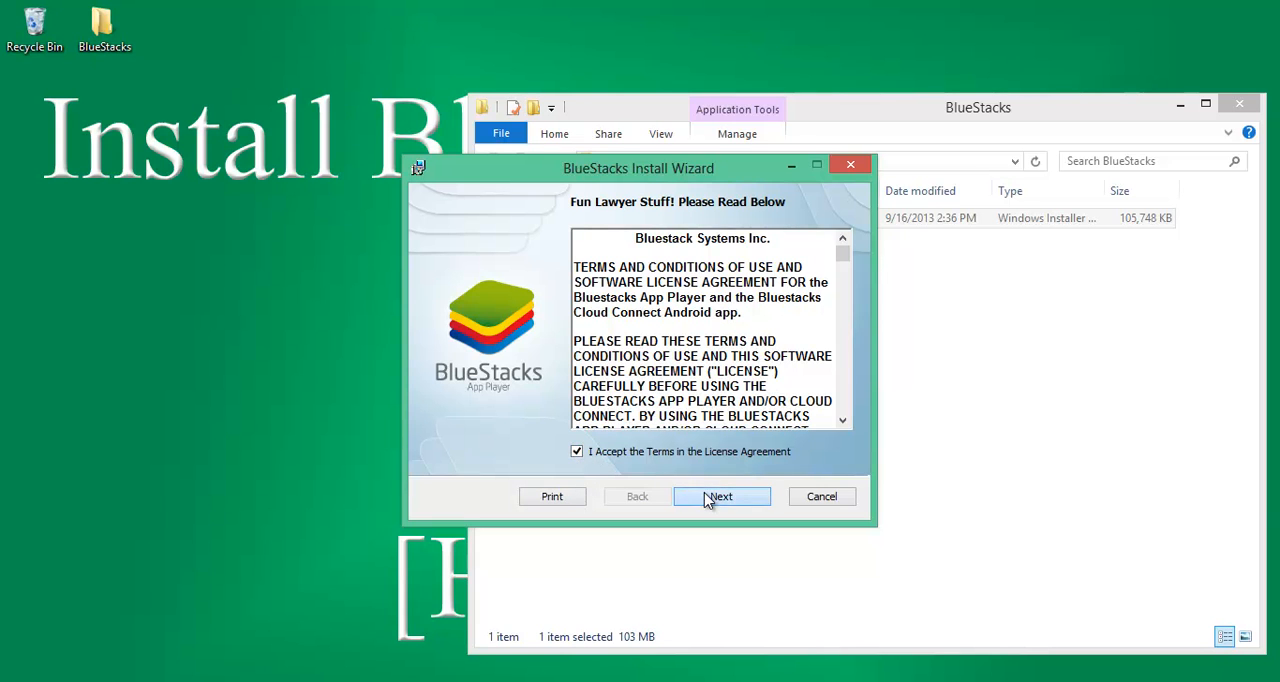
click(720, 496)
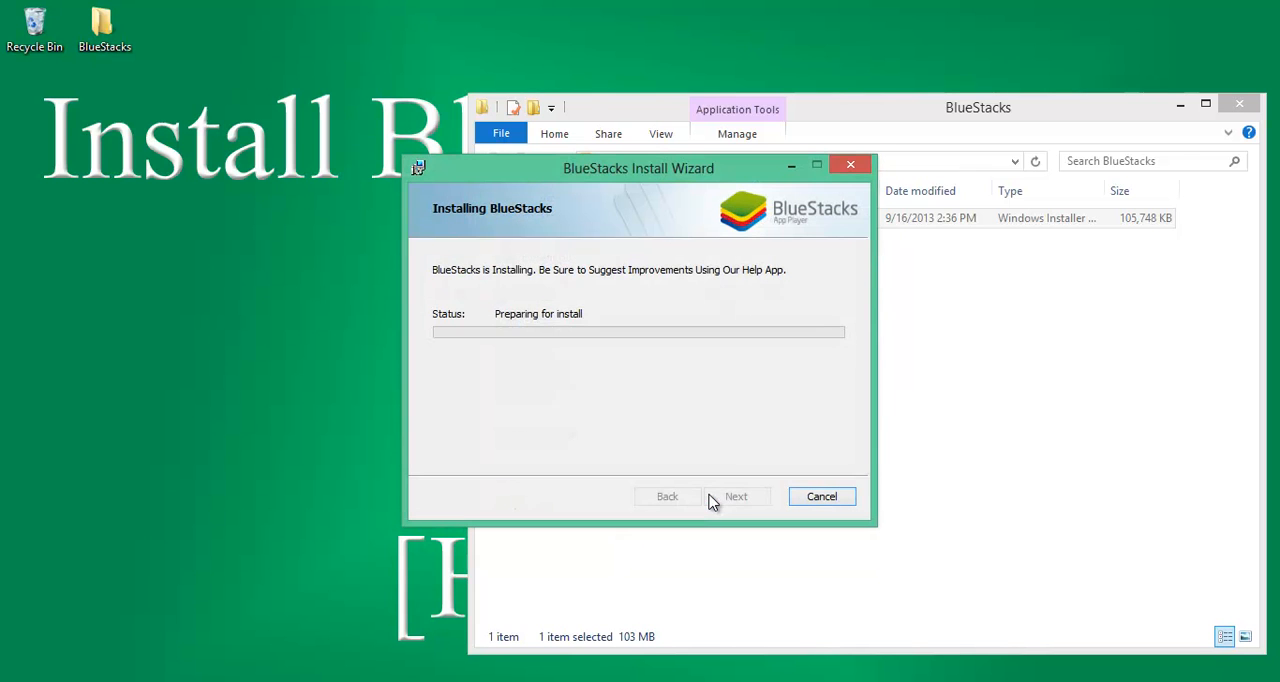
mouse_move(730, 380)
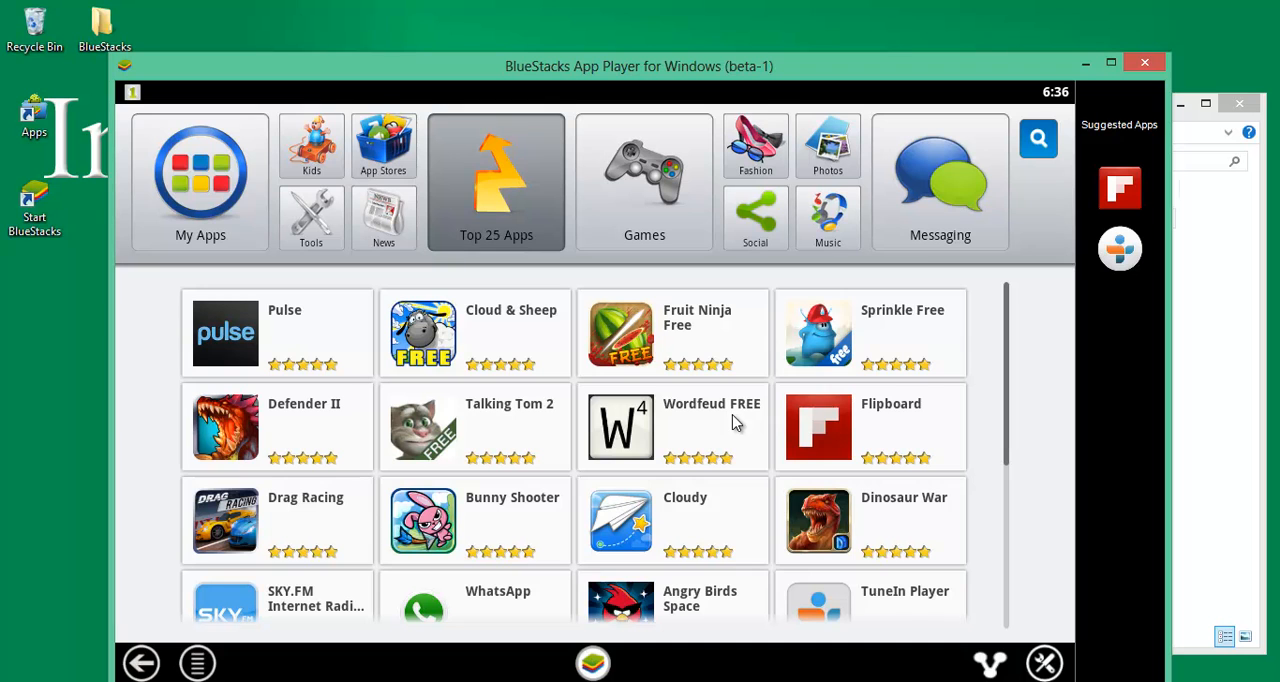
mouse_move(733, 420)
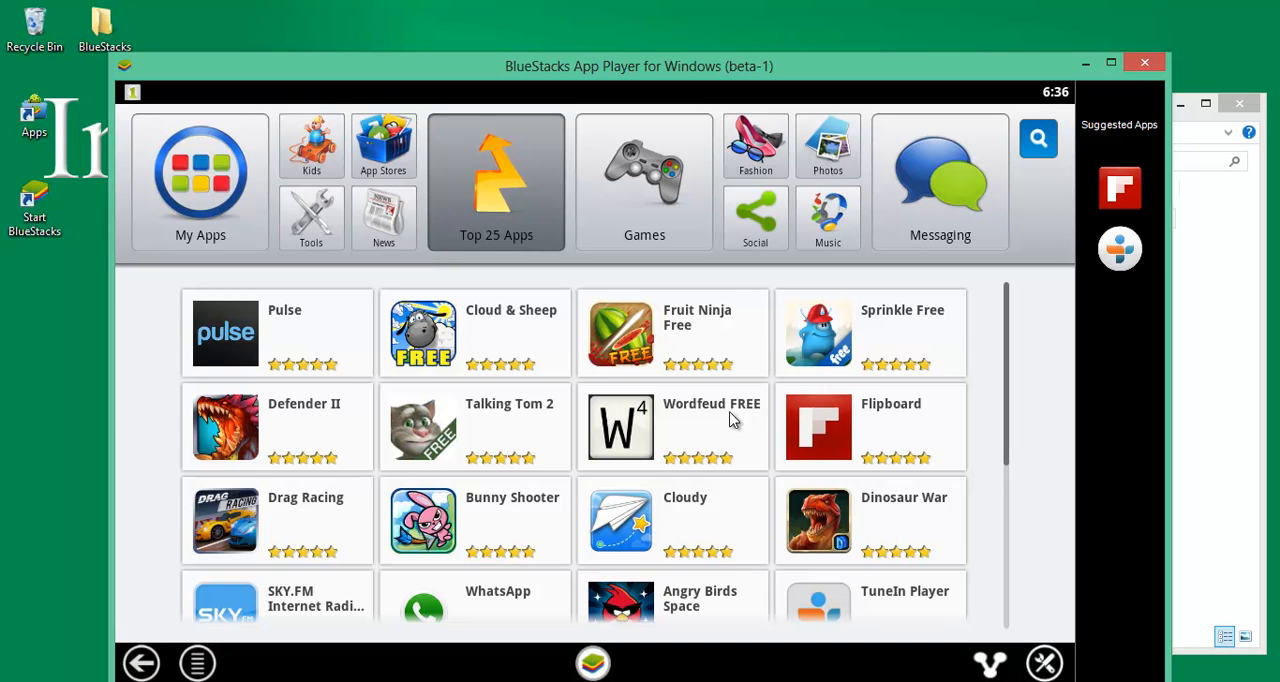
mouse_move(700, 250)
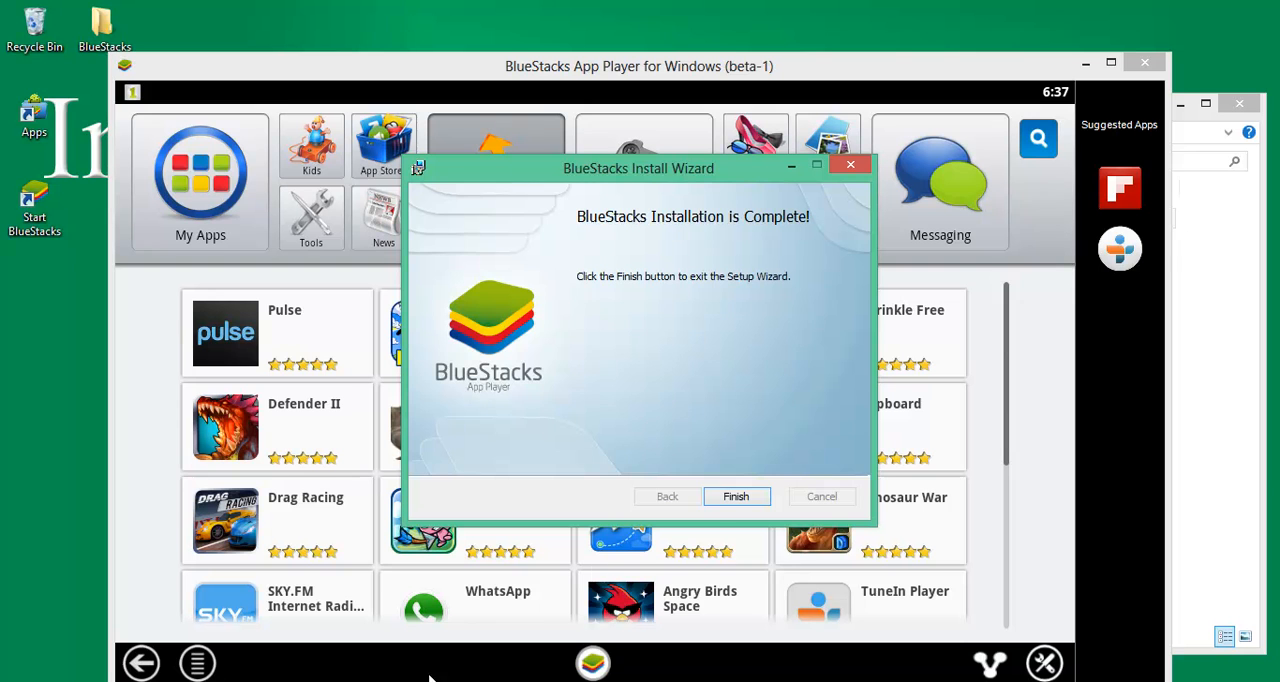
Step: Dismiss the 'BlueStacks Installation is Complete!' dialog with Finish
click(735, 496)
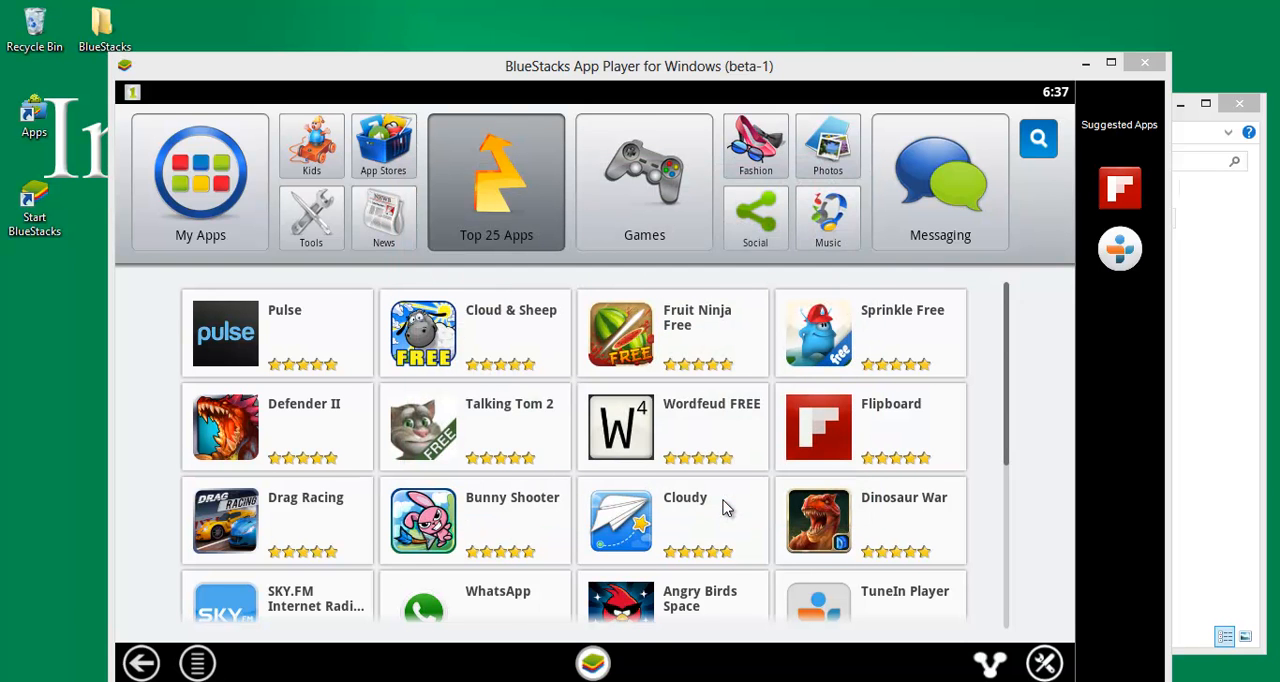